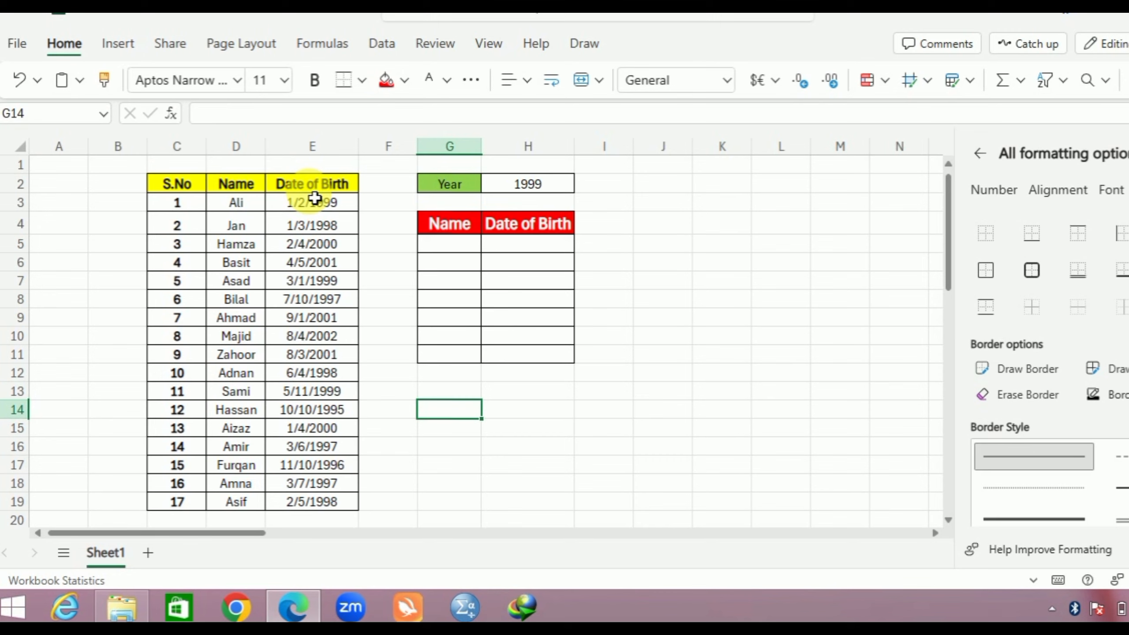
mouse_move(299, 280)
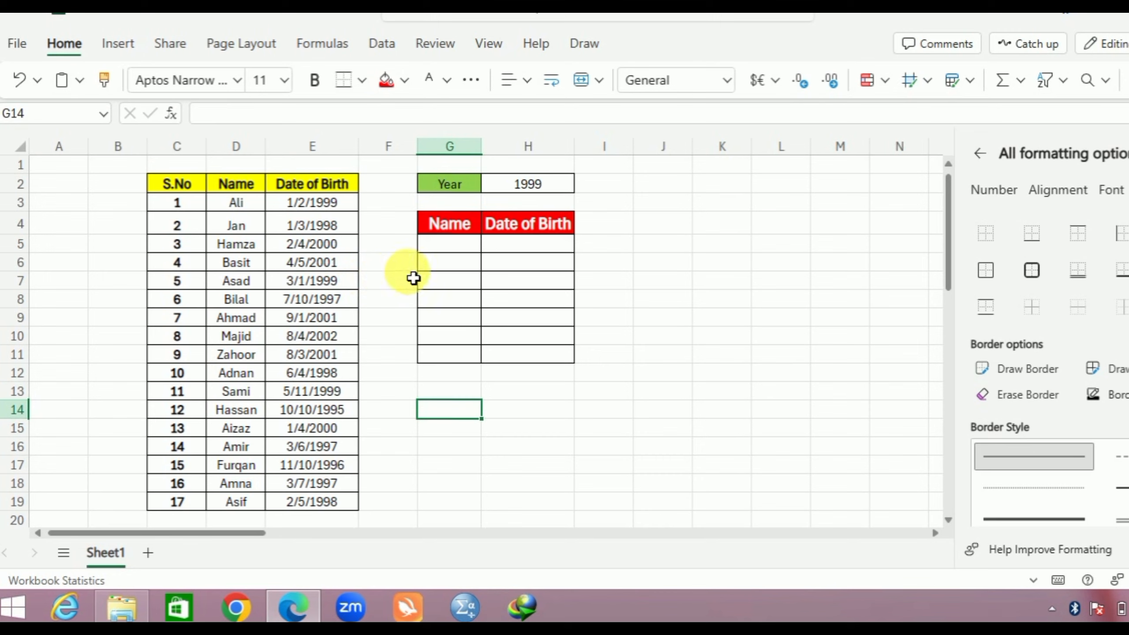
mouse_move(516, 281)
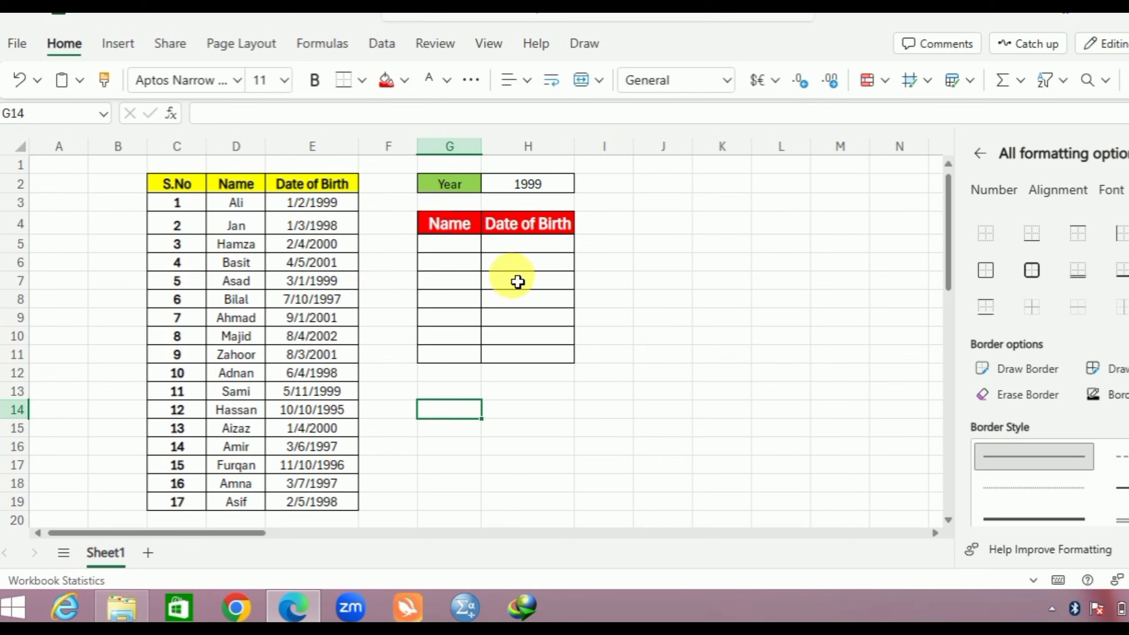
mouse_move(528, 191)
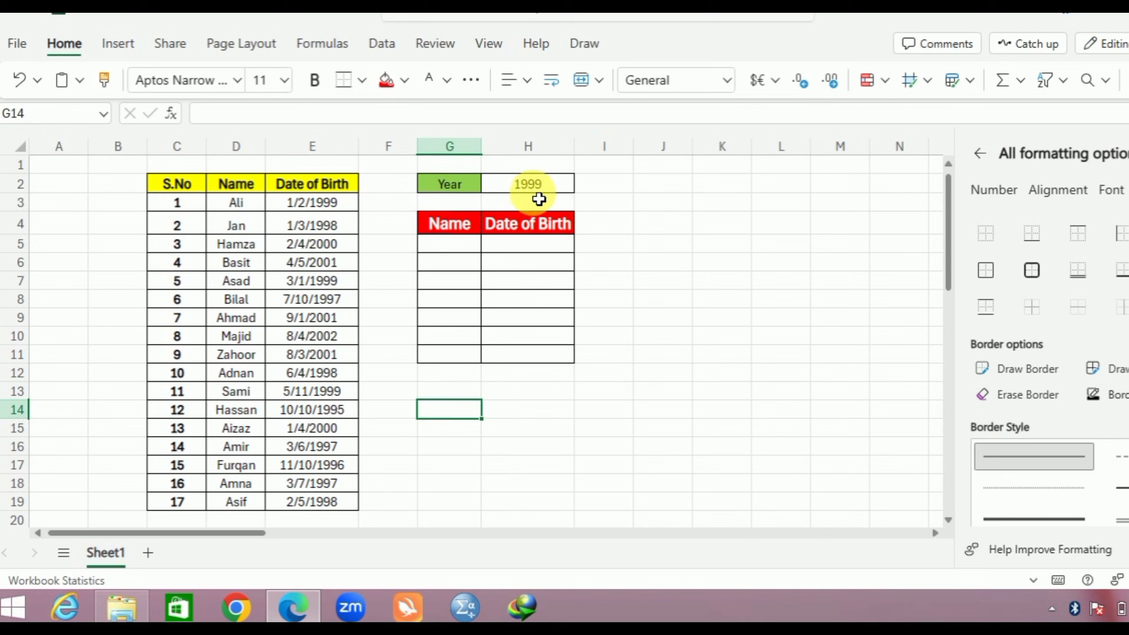
Step: Build =FILTER(D3:E19,YEAR(E3:E19)=H2 in G5 so results match the year in H2
left_click(449, 244)
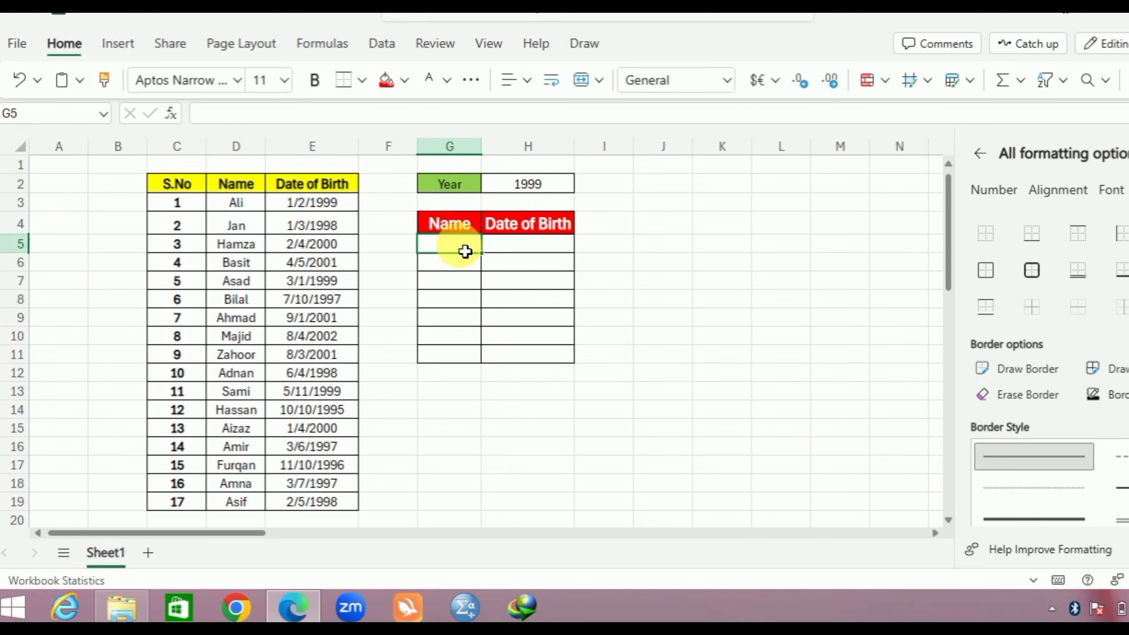
type("=fi")
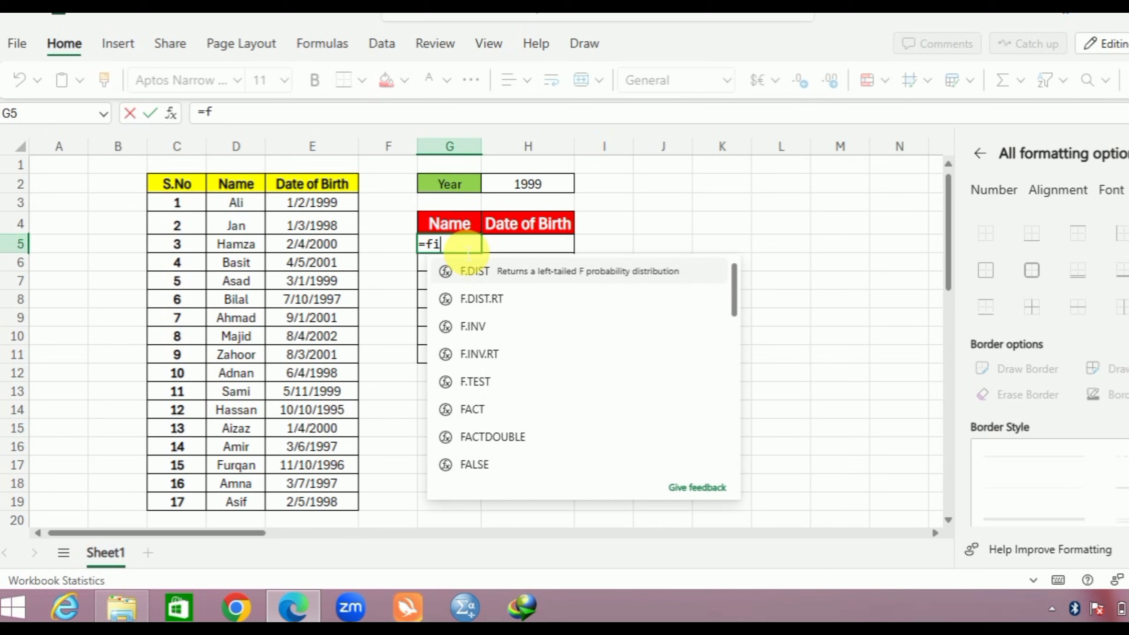
type("ilter")
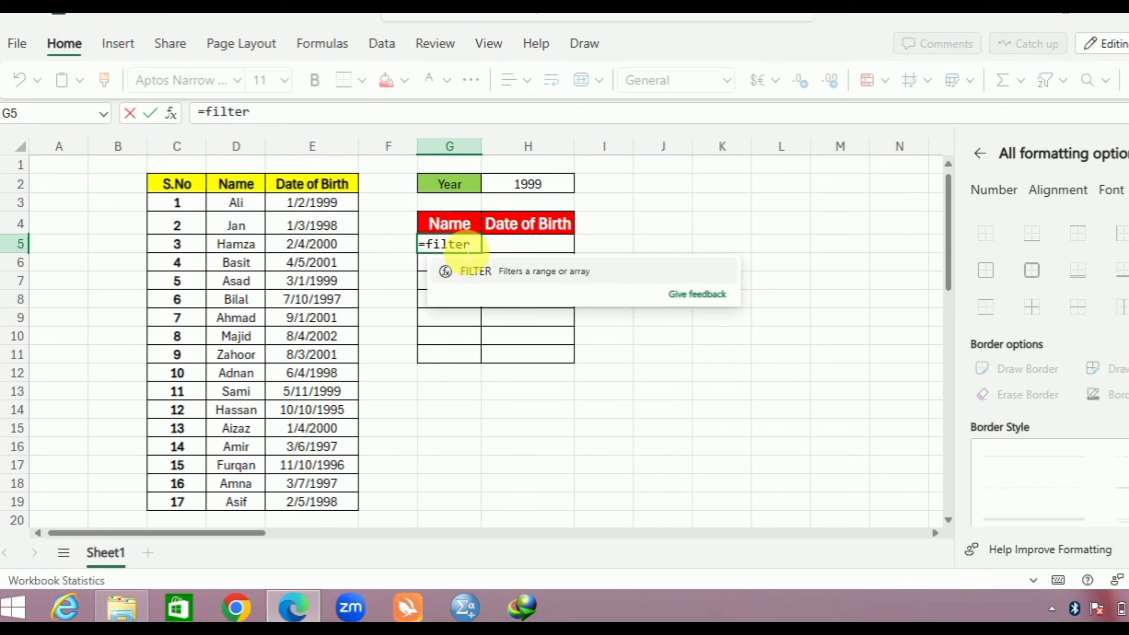
type("(D3:E19")
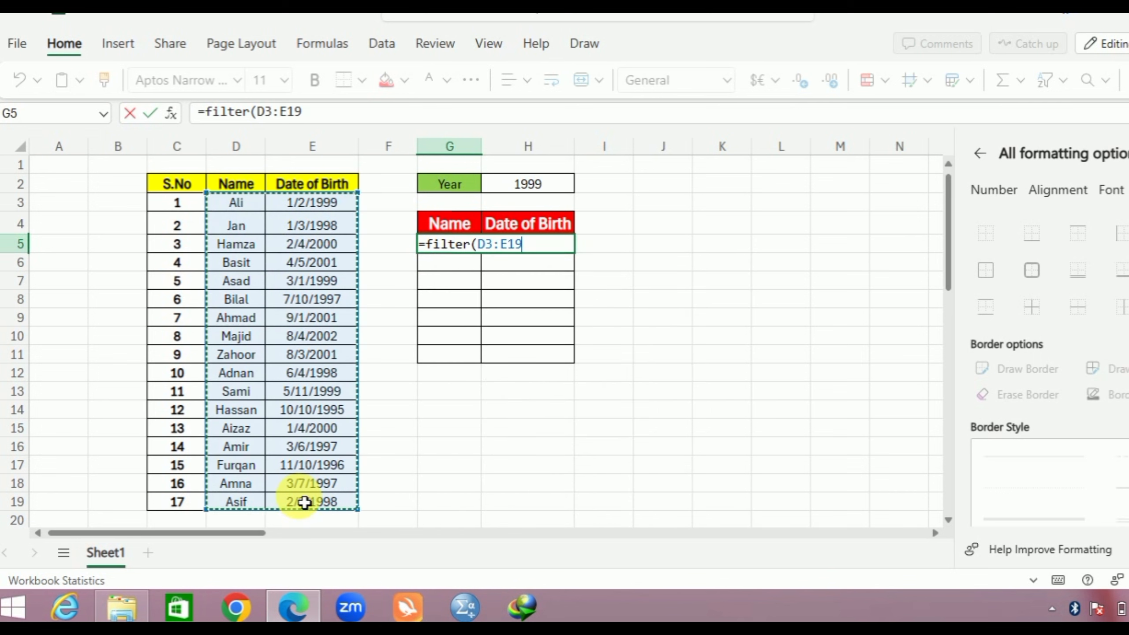
type(",")
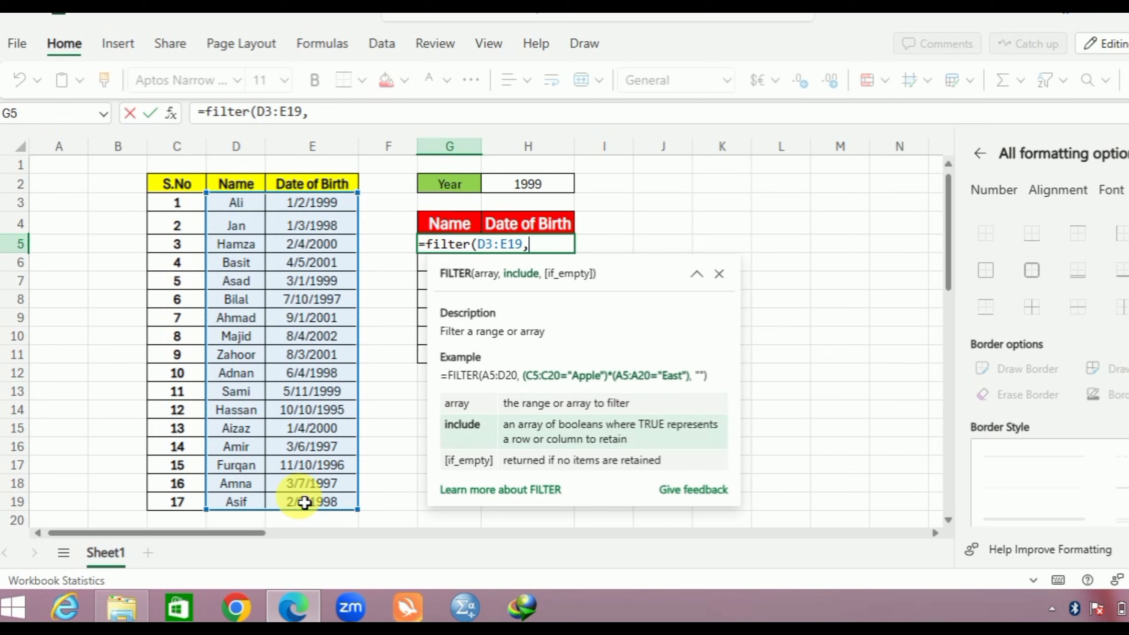
type("year(E3:E19")
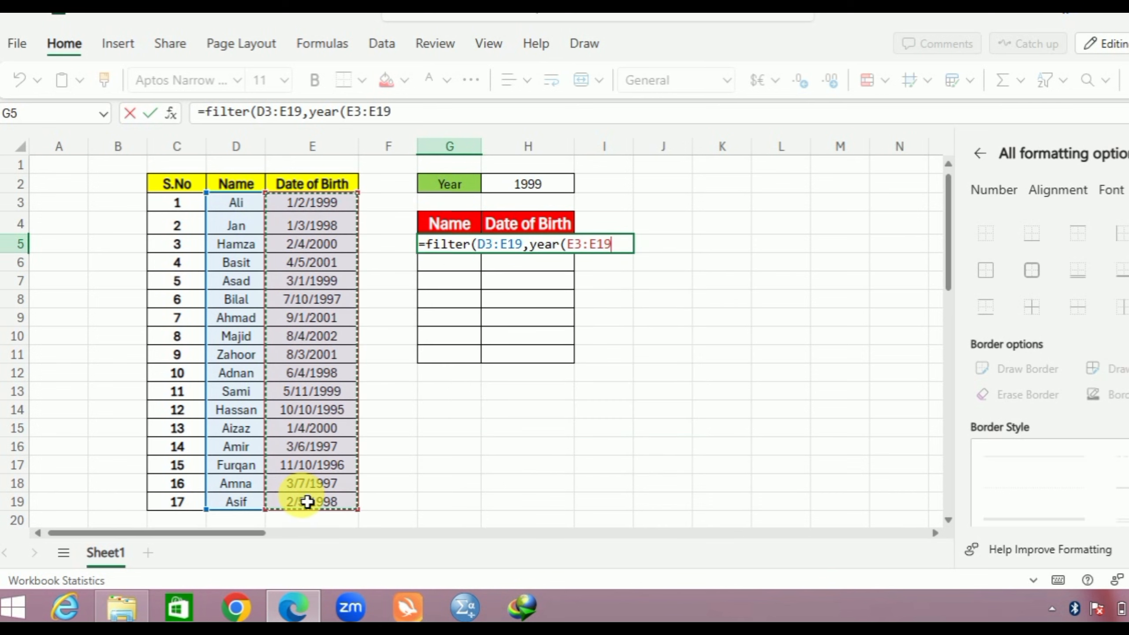
mouse_move(630, 440)
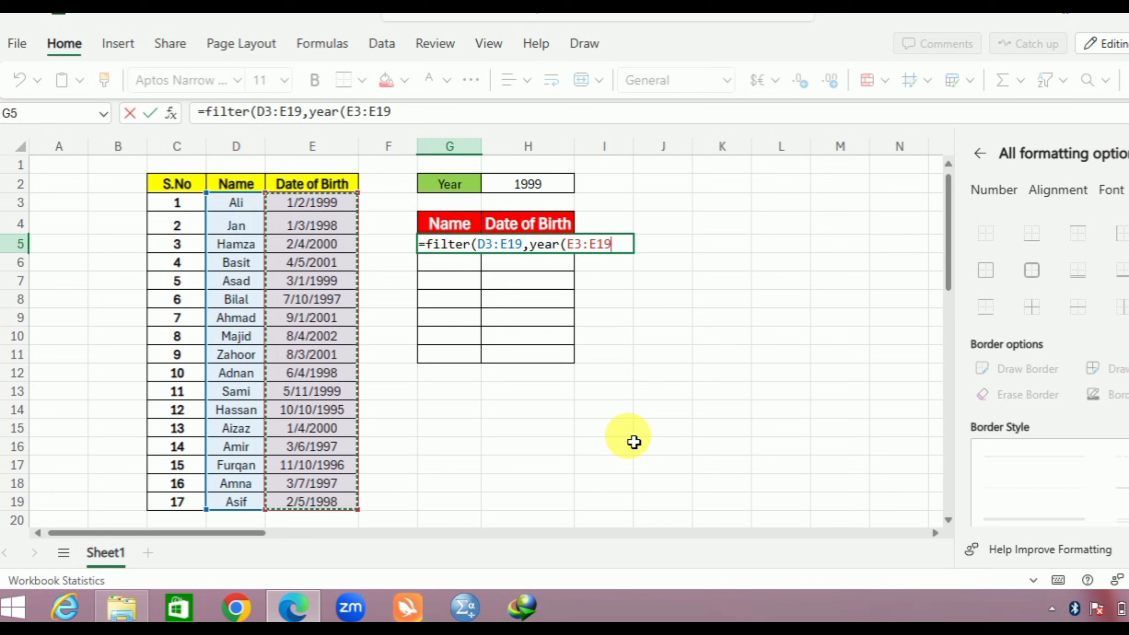
type(")=")
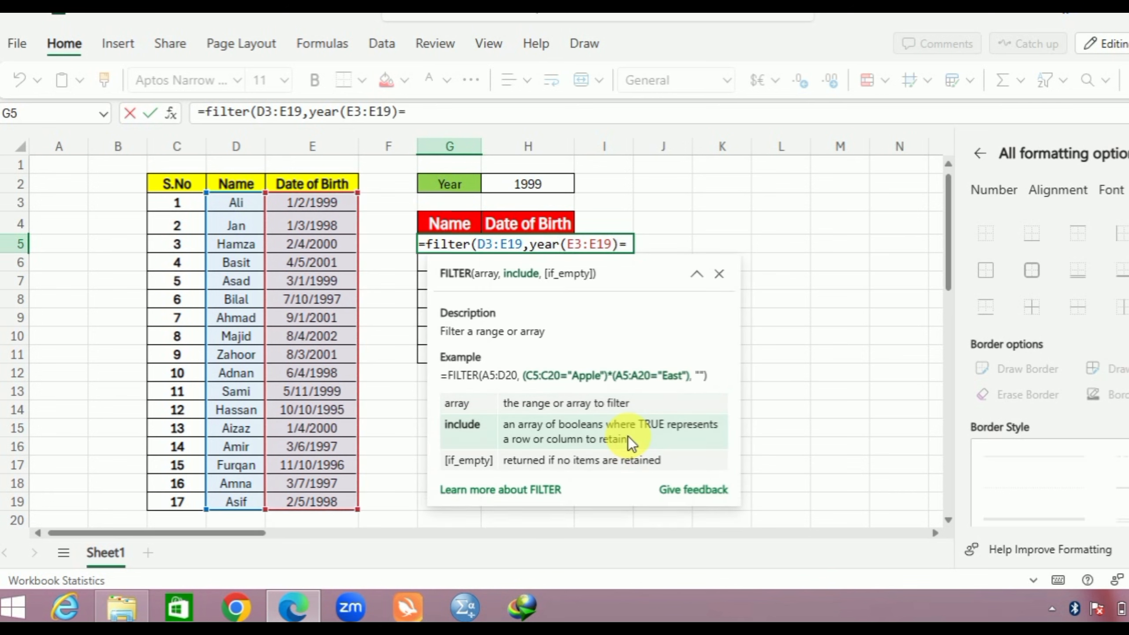
mouse_move(550, 191)
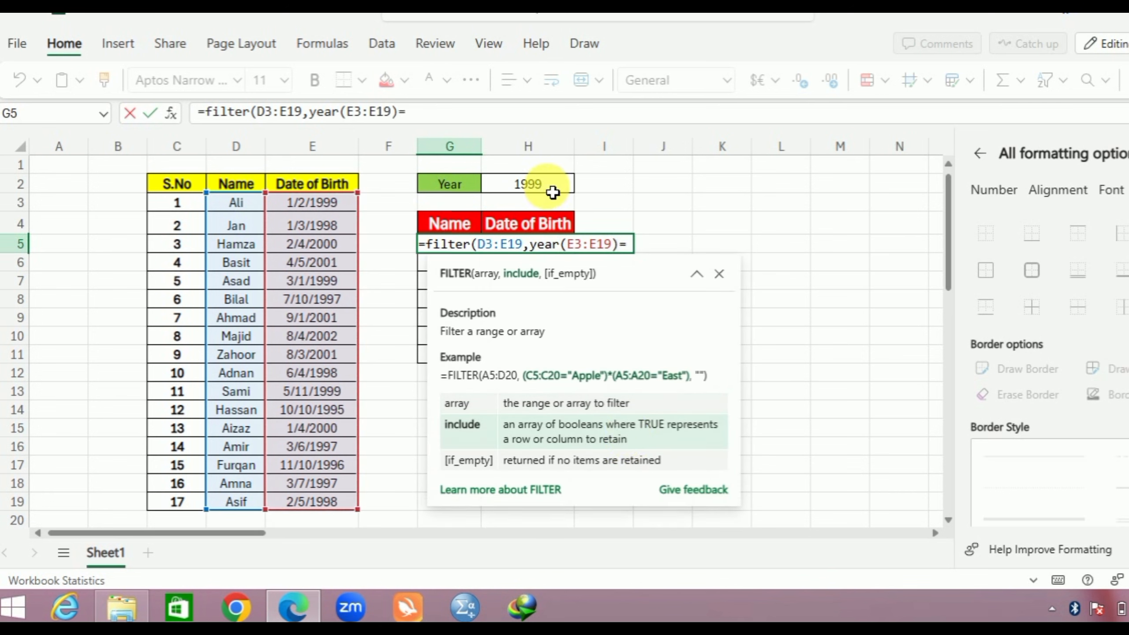
left_click(527, 184)
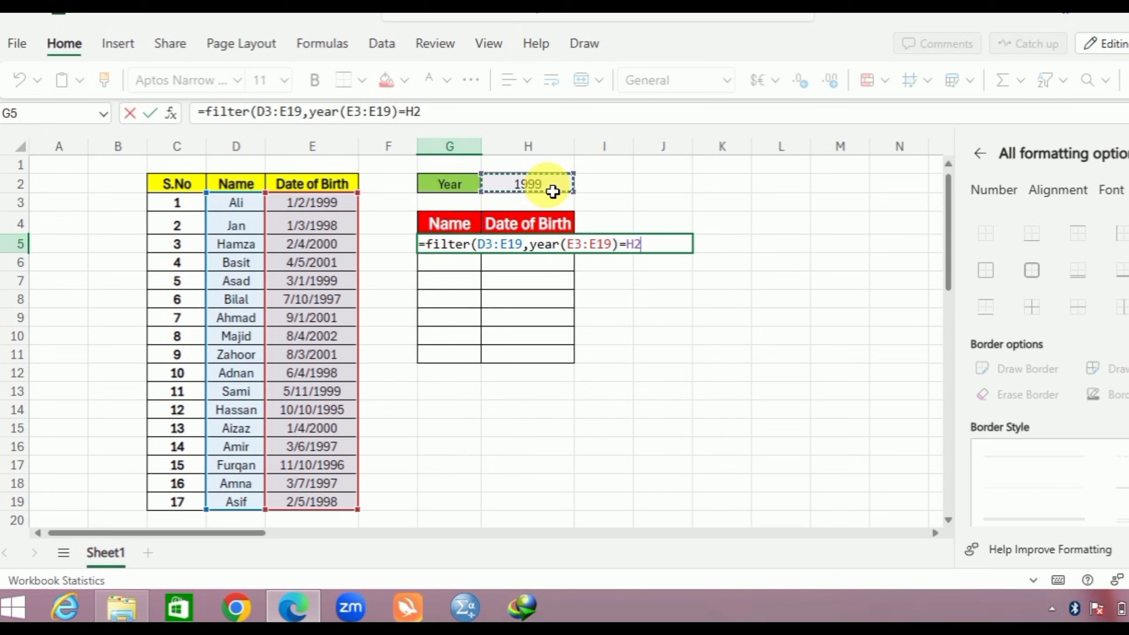
Step: Commit the formula to list Ali, Asad and Sami with their 1999 birth dates
key("Return")
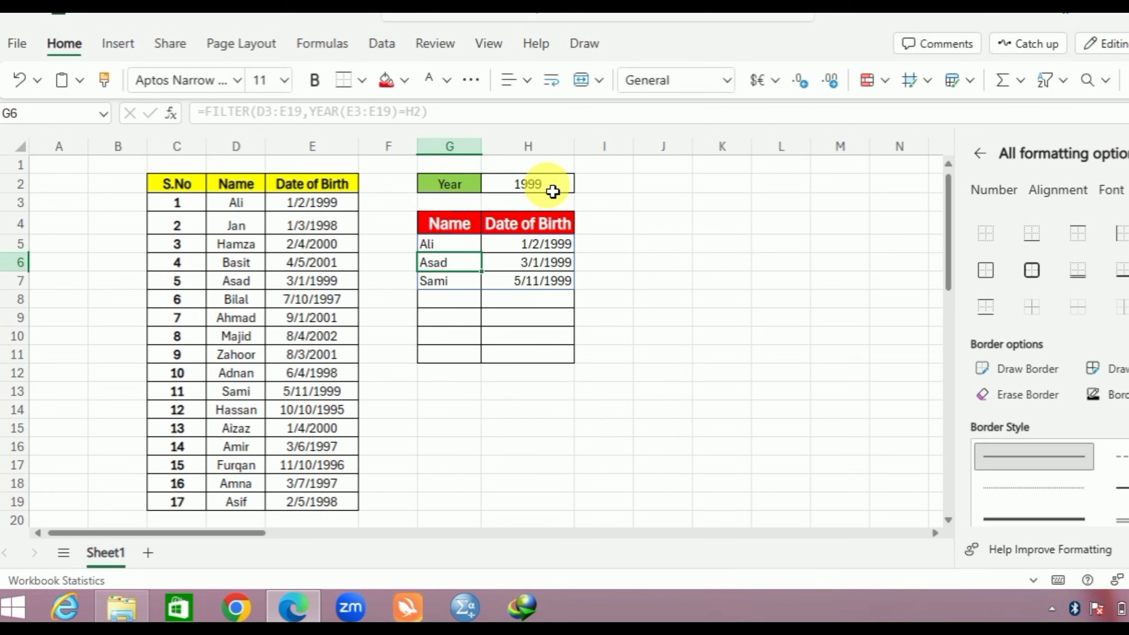
mouse_move(464, 321)
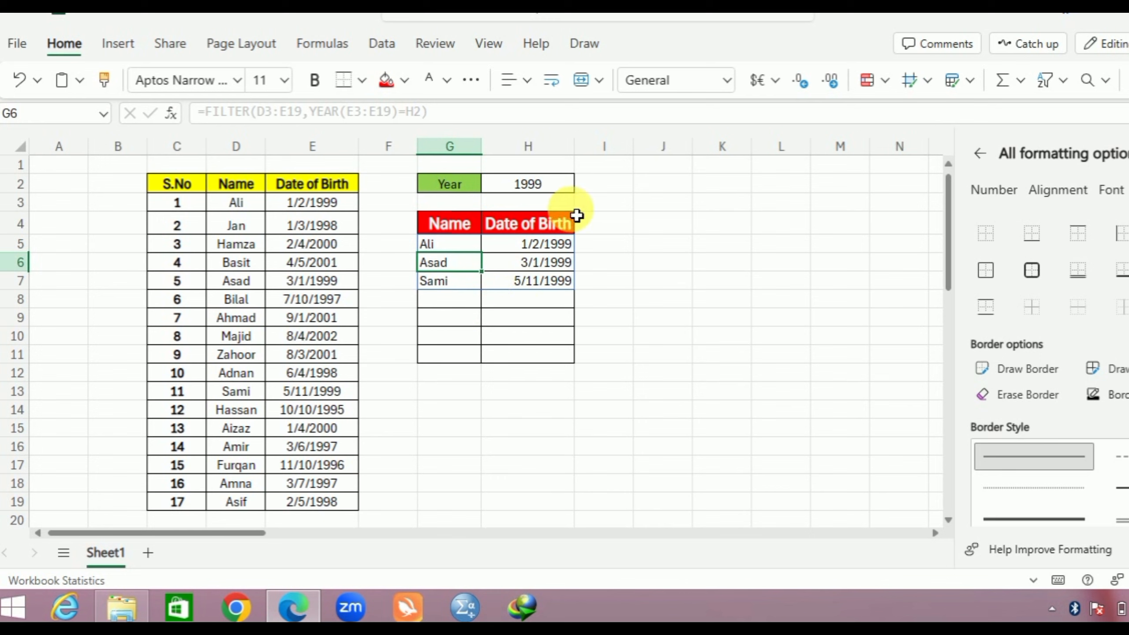
mouse_move(484, 241)
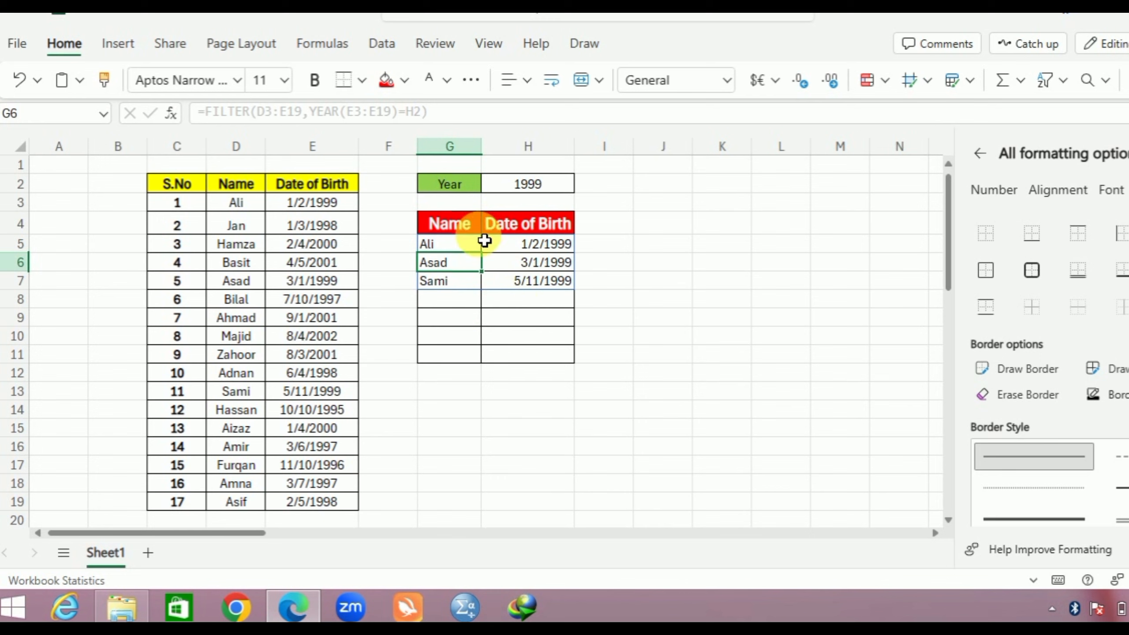
left_click(528, 183)
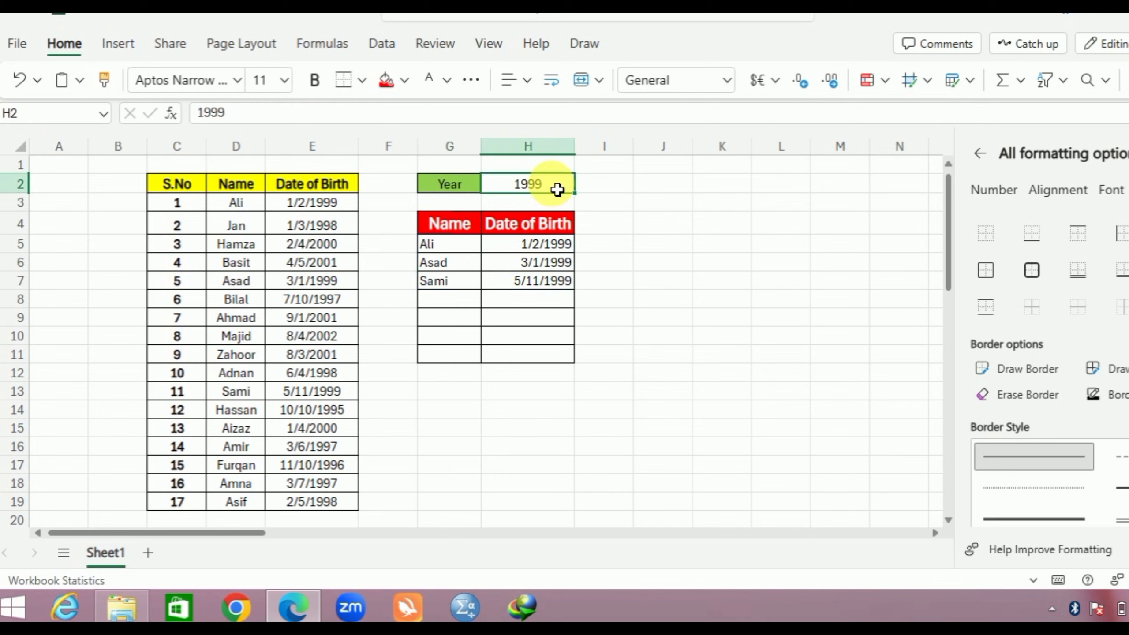
Step: Change the year in H2 to 1997 so Bilal, Amir and Amna are listed
double_click(527, 184)
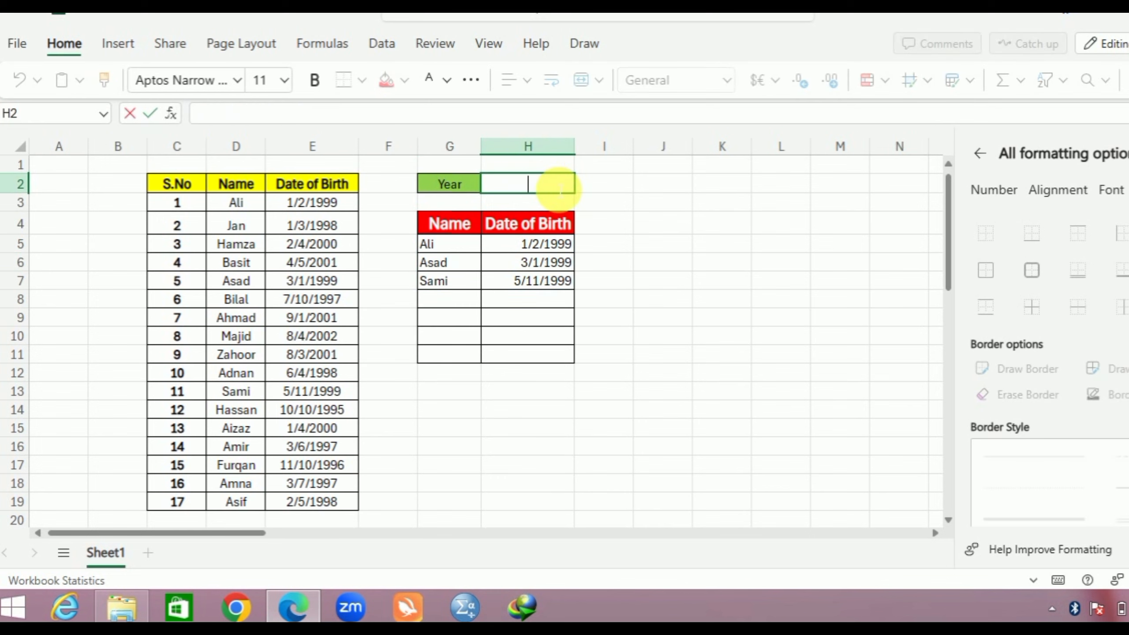
type("1997")
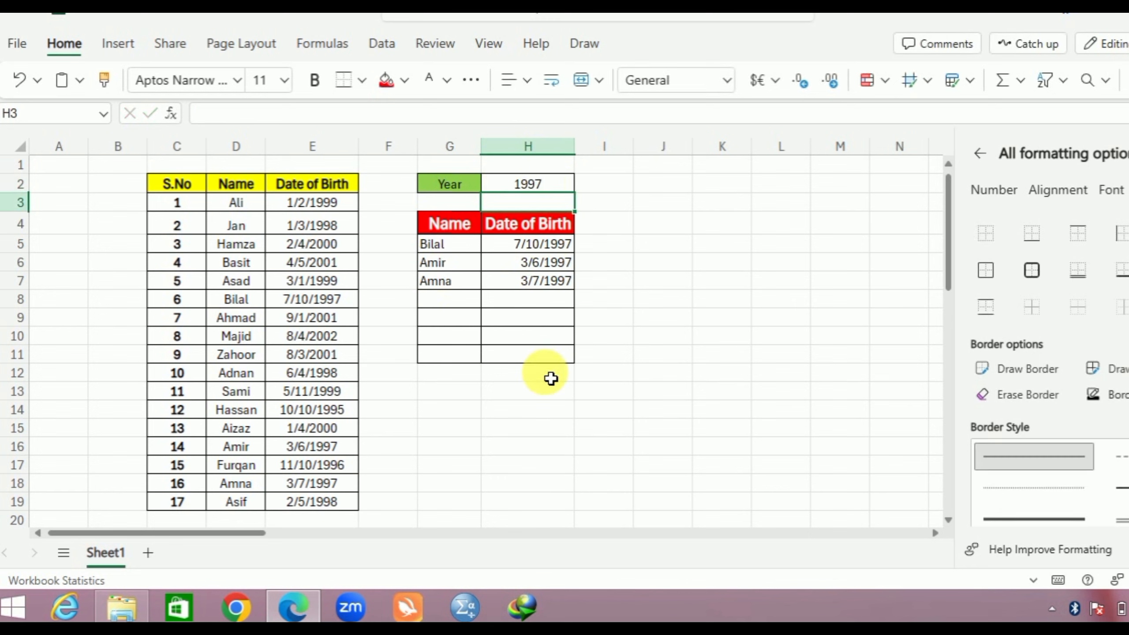
mouse_move(536, 280)
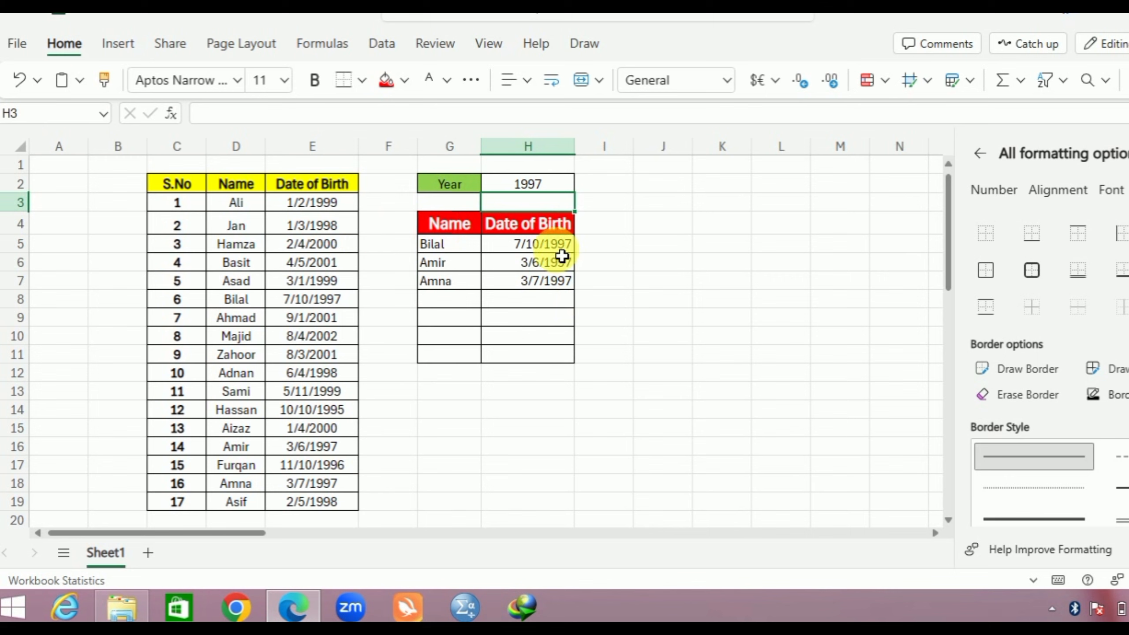
mouse_move(726, 322)
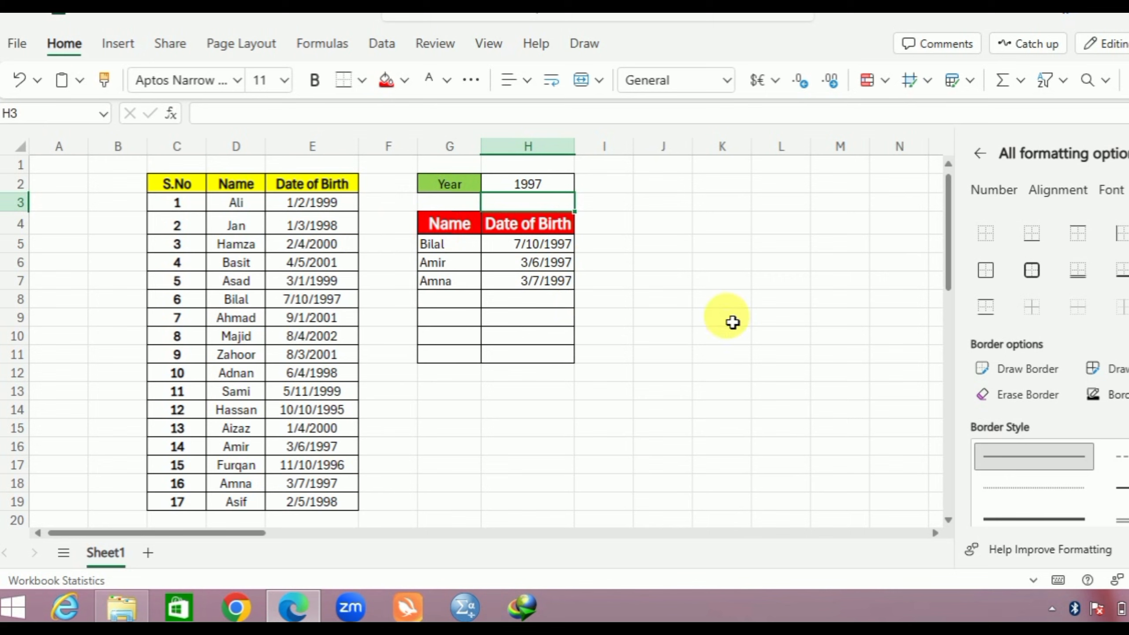